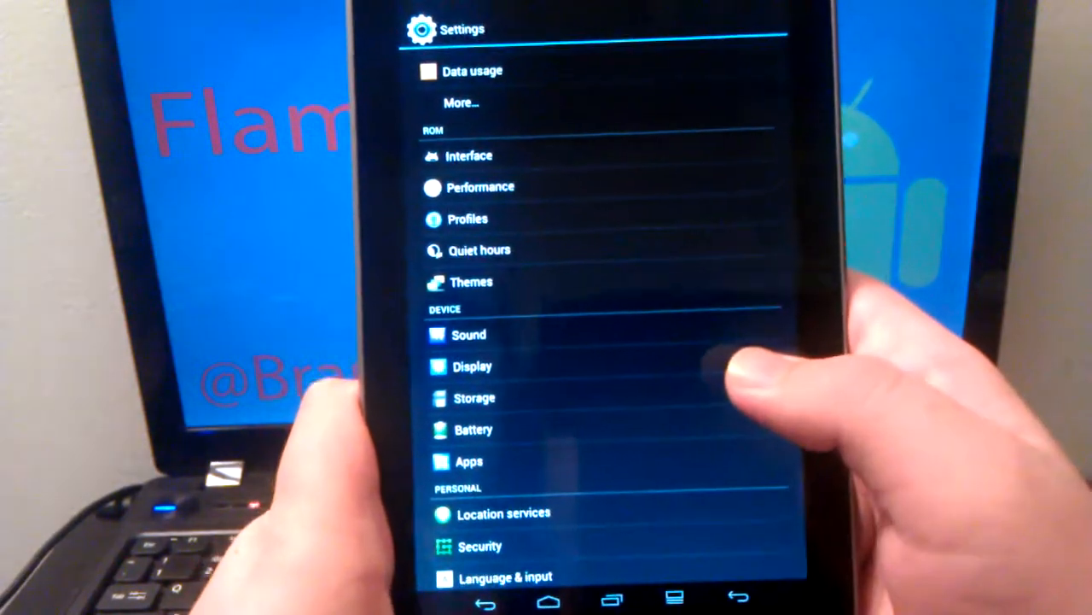
# Step: Open ROM > Interface > Notification power widget, showing widget enabled with haptic feedback on
pyautogui.click(472, 428)
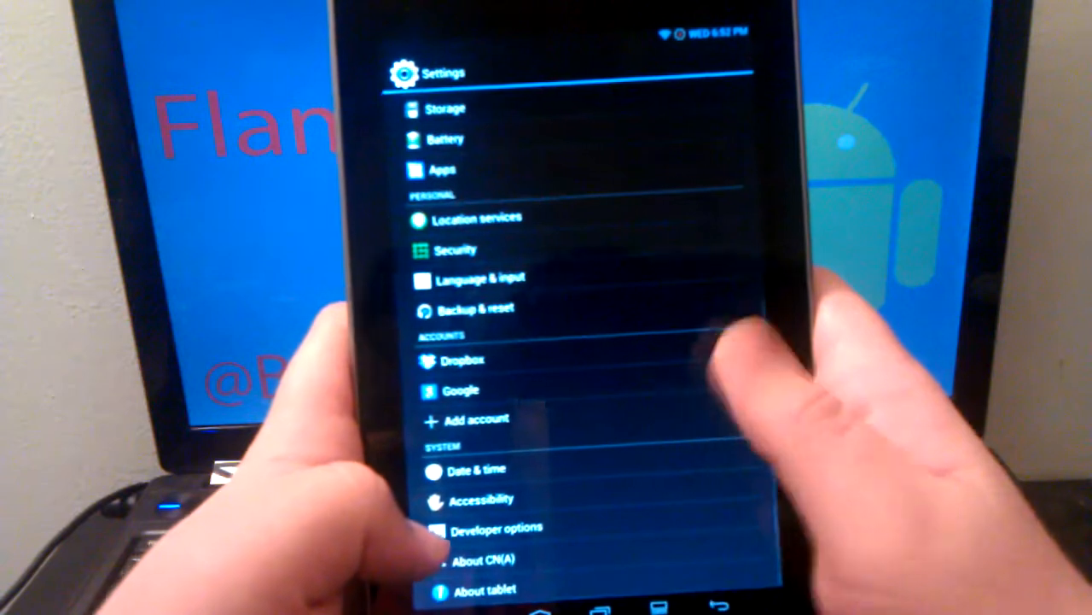
pyautogui.scroll(3)
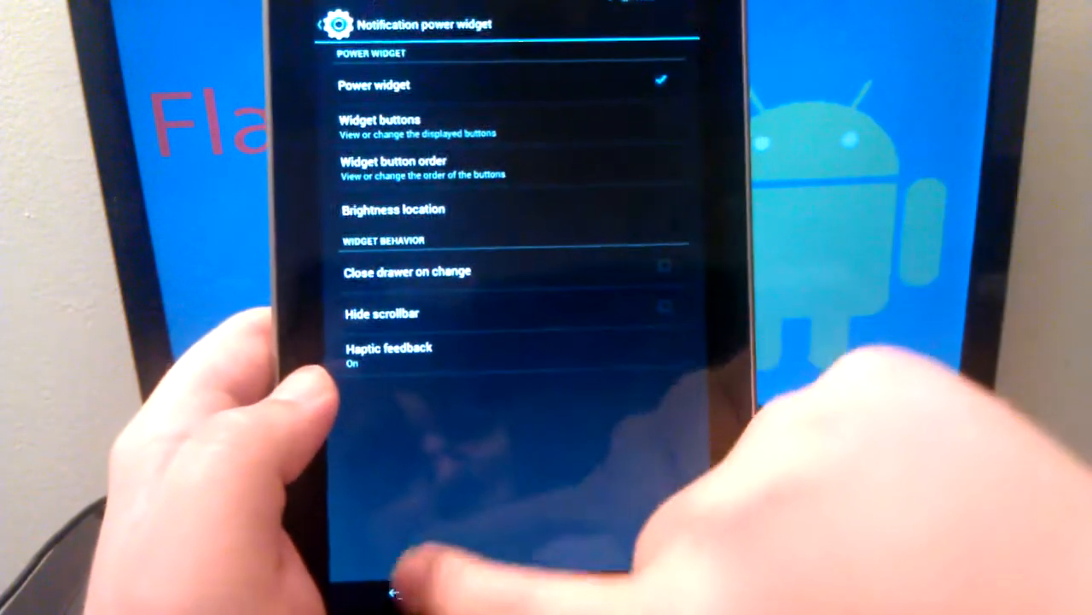
# Step: Go back and open Navigation bar settings listing five buttons' actions and longpress actions
pyautogui.click(405, 593)
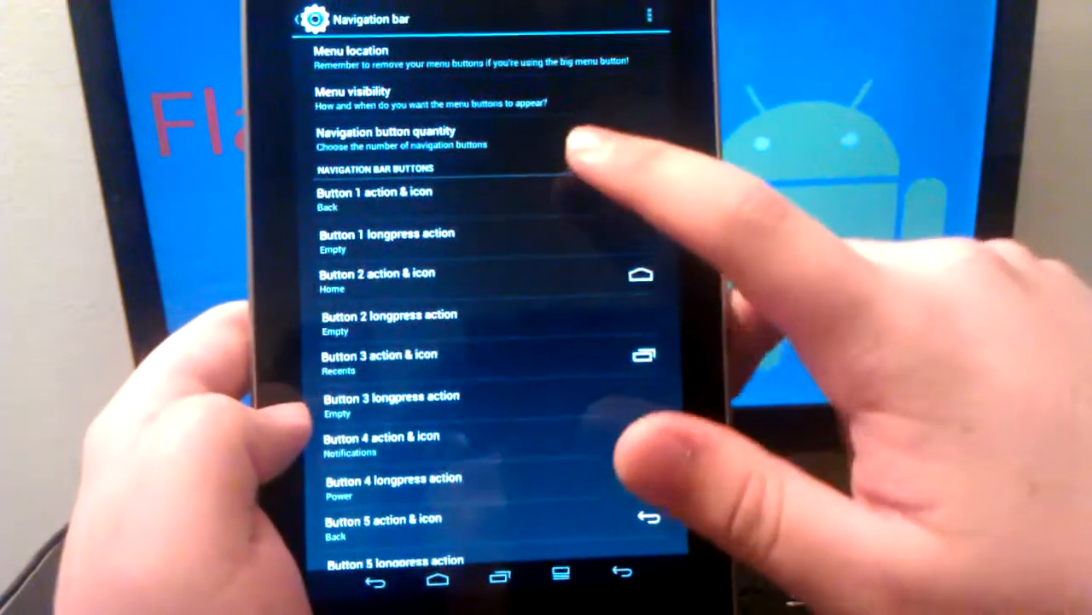
pyautogui.scroll(-3)
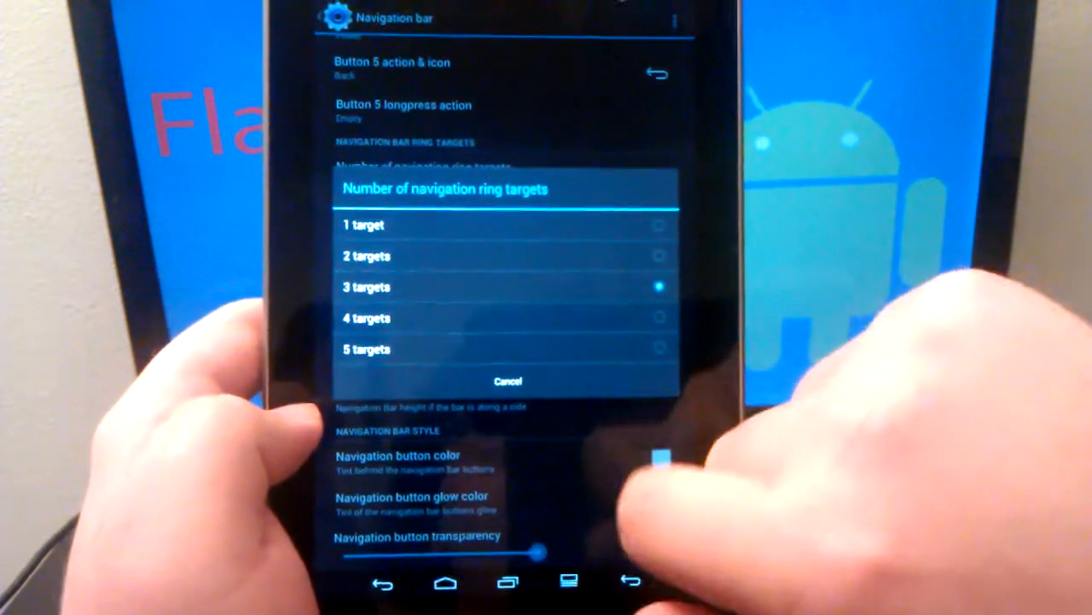
pyautogui.click(508, 380)
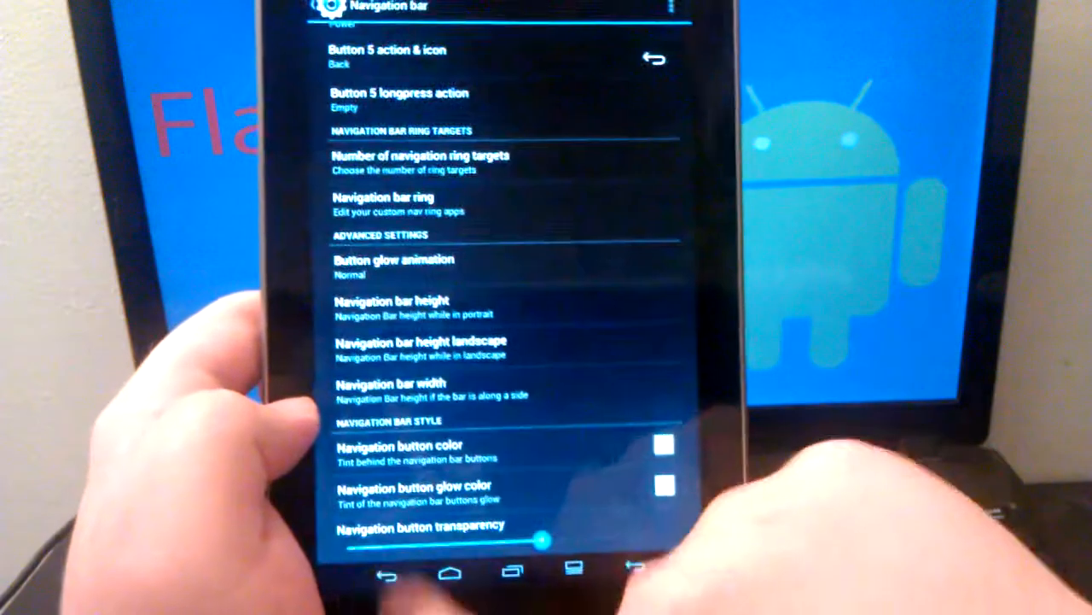